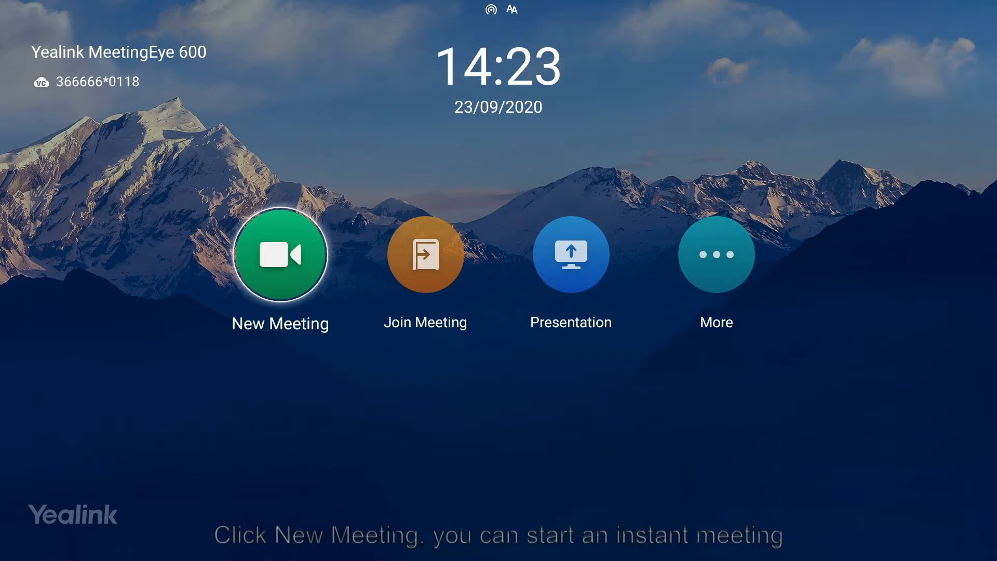
- Start a new conference with the chosen contact, creating meeting 366666*48330 for 14:40–15:40 today
click(280, 255)
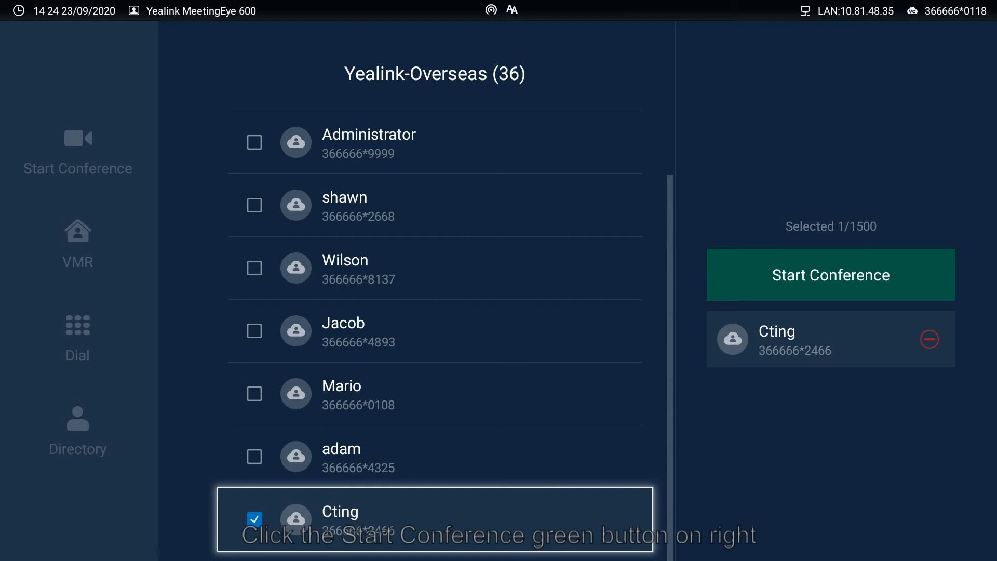
click(830, 275)
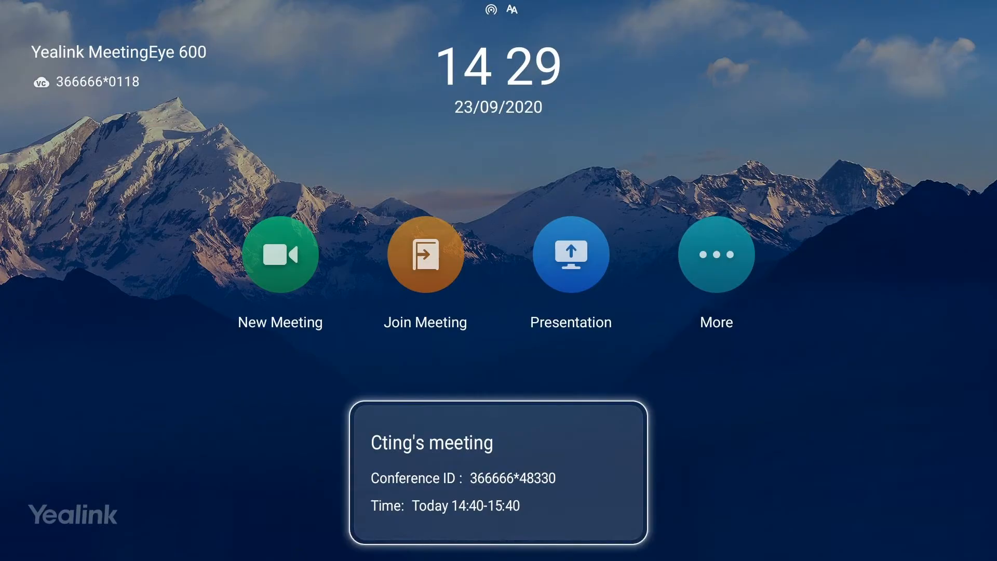
- Open Cting's meeting details from the home screen card and join the meeting
click(498, 474)
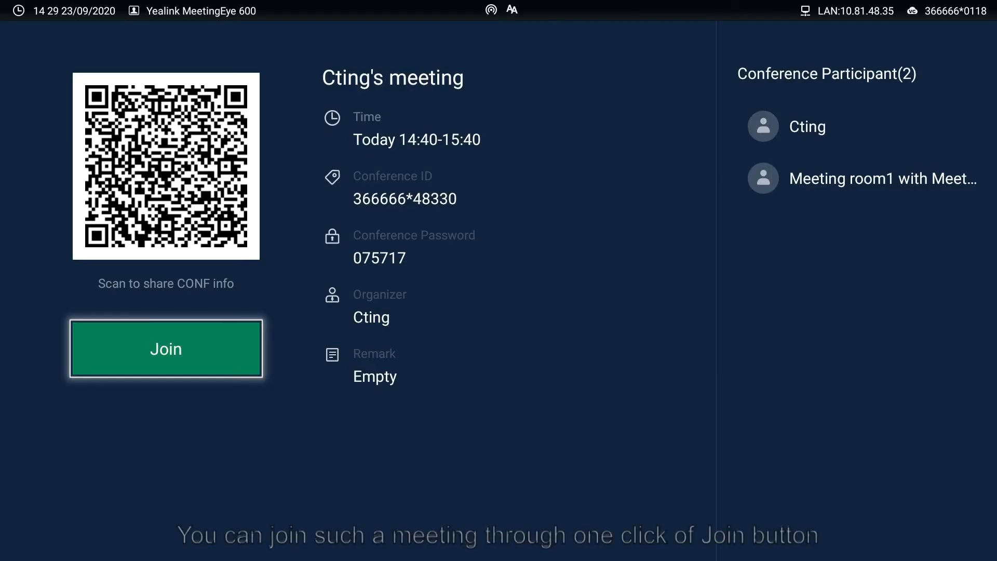
click(166, 349)
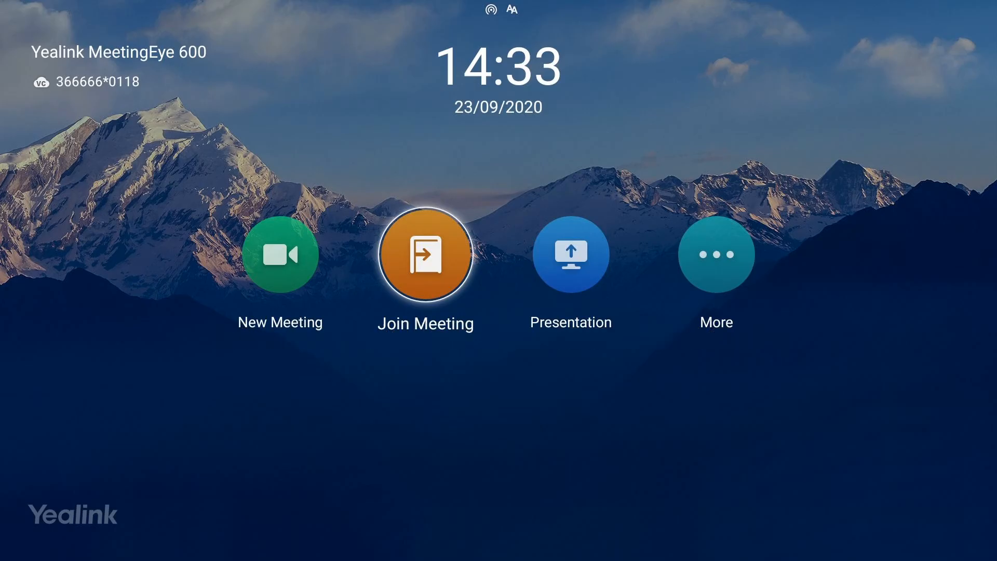
- Join meeting 366666*80000 by ID and password, leave it, then choose Presentation
click(425, 255)
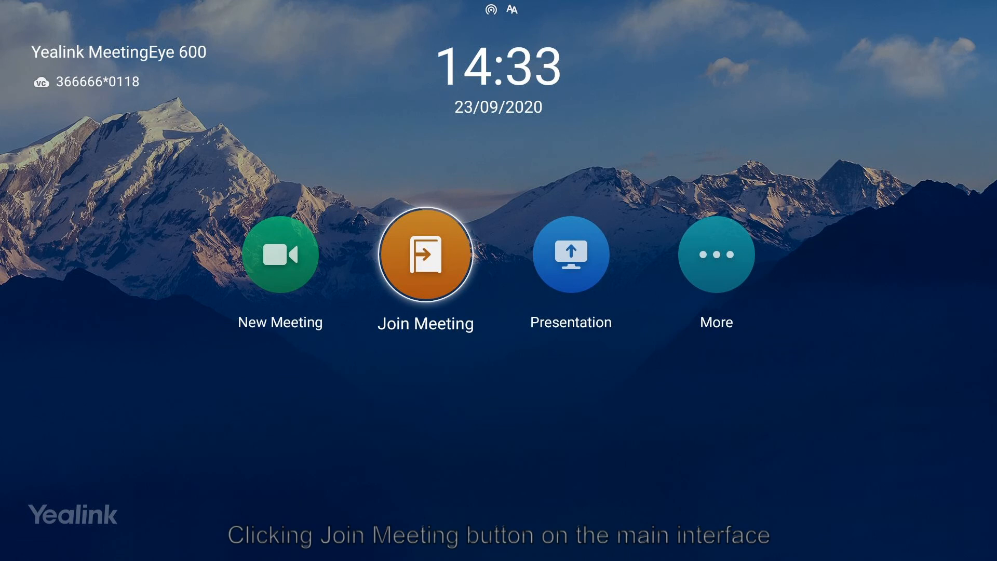
click(425, 254)
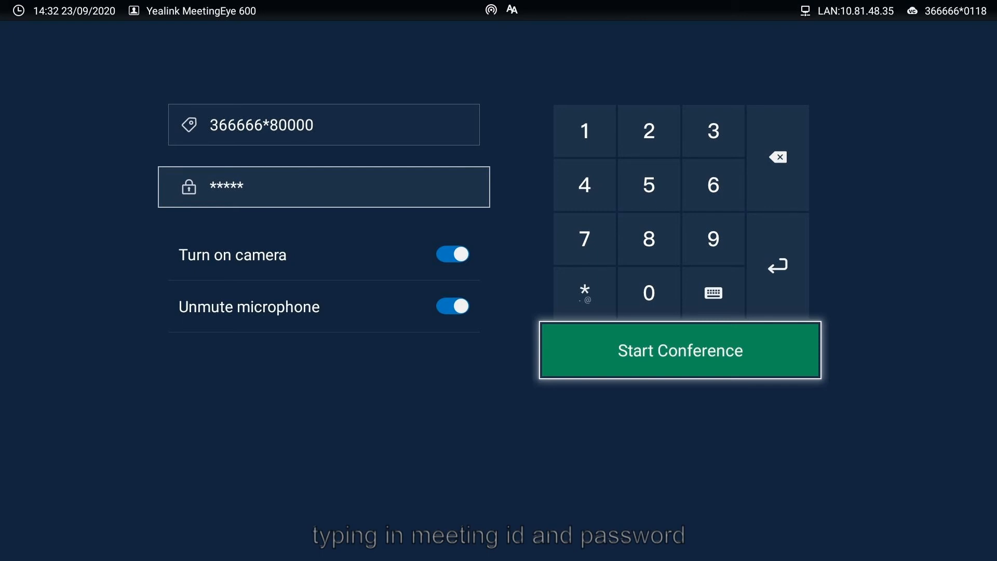
click(679, 350)
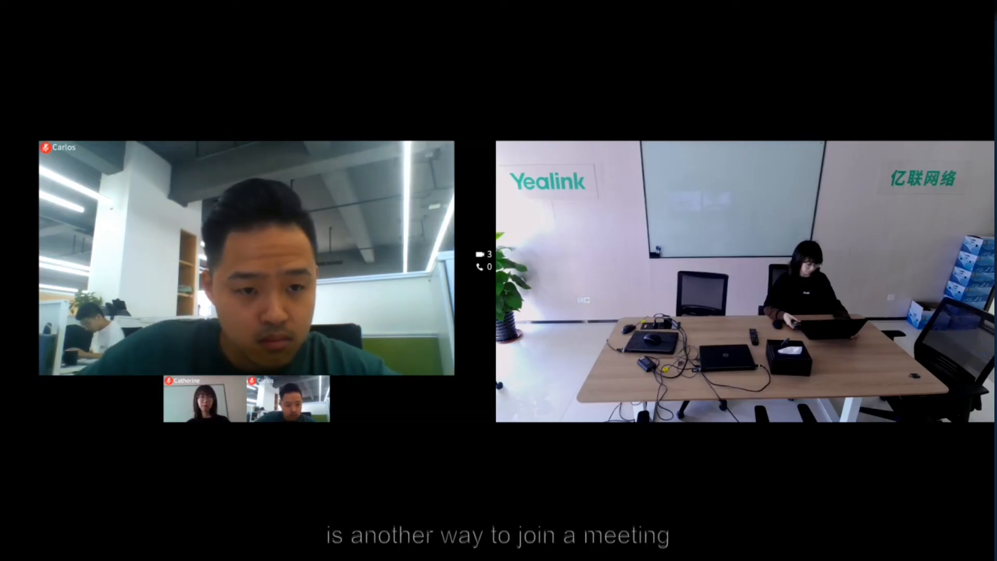
click(570, 255)
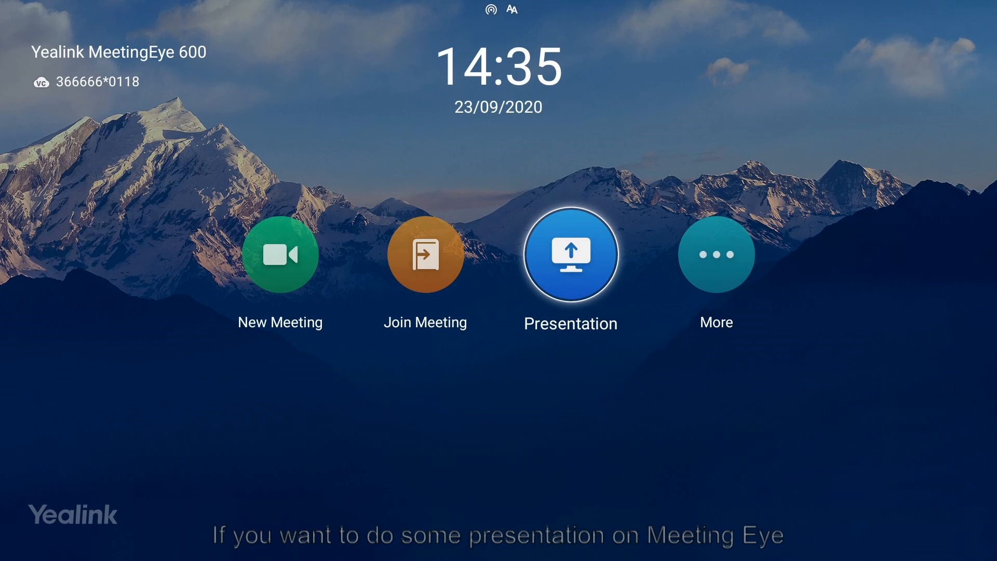
click(570, 254)
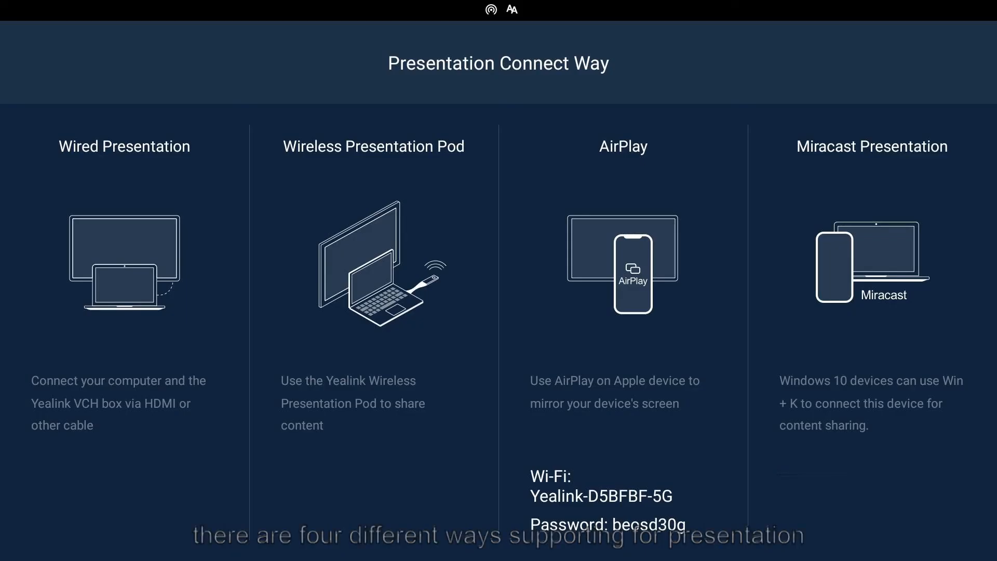